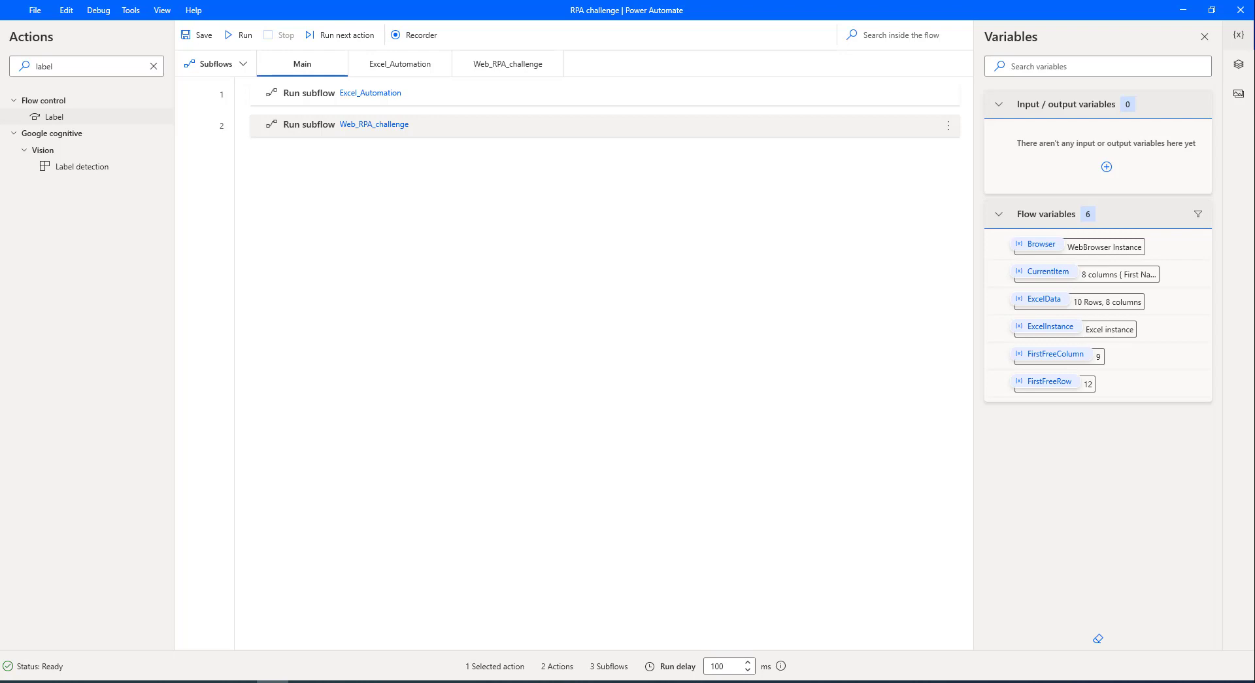
{"action": "mouse_move", "coordinate": [216, 304]}
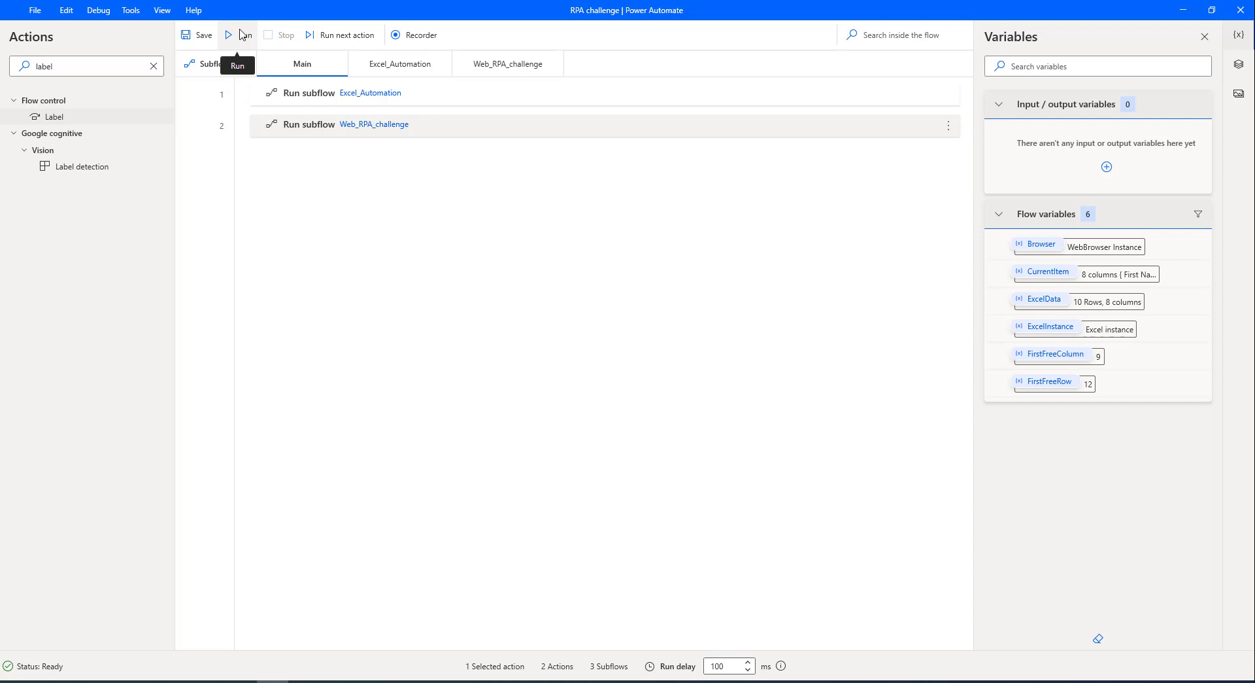
Step: Run the Main flow, which calls Excel_Automation and then Web_RPA_challenge
{"action": "left_click", "coordinate": [228, 35]}
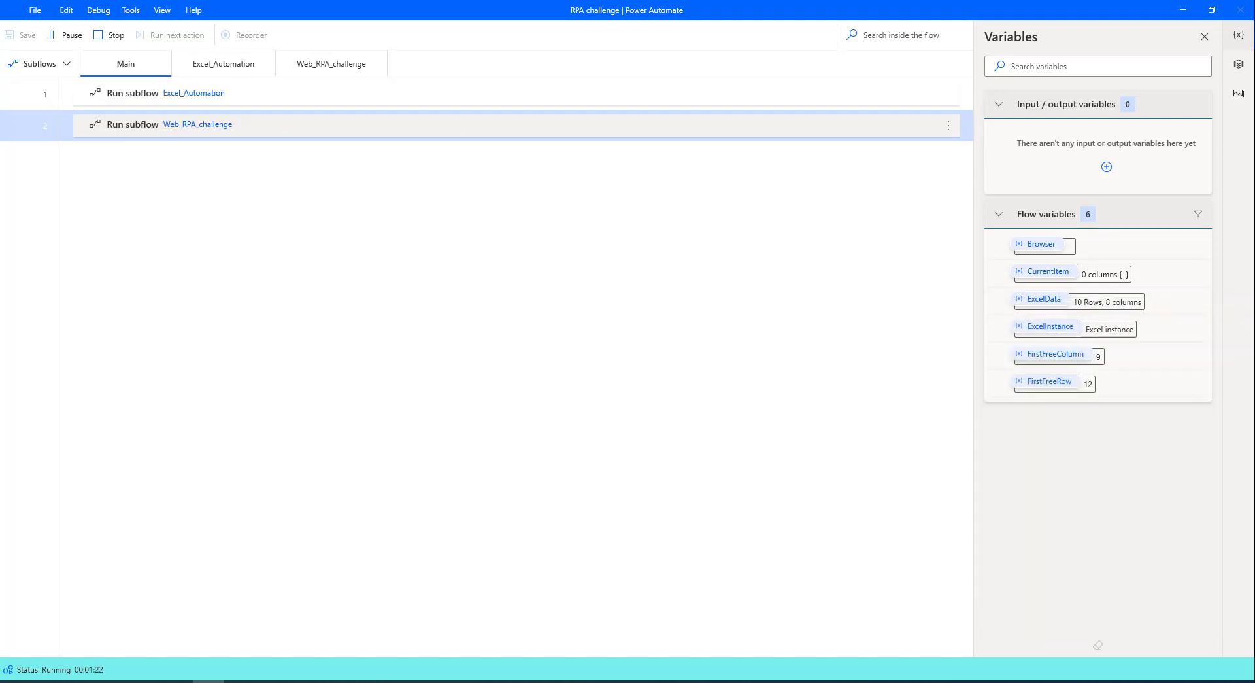
{"action": "left_click", "coordinate": [331, 64]}
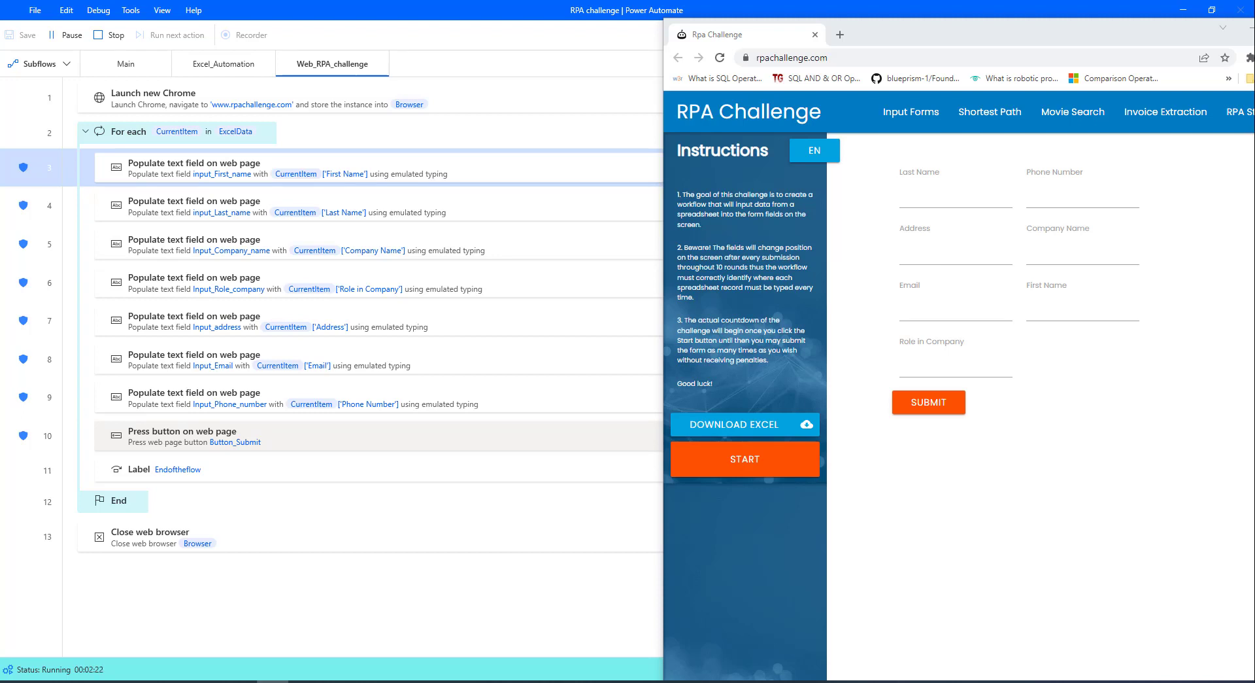
{"action": "type", "text": "John"}
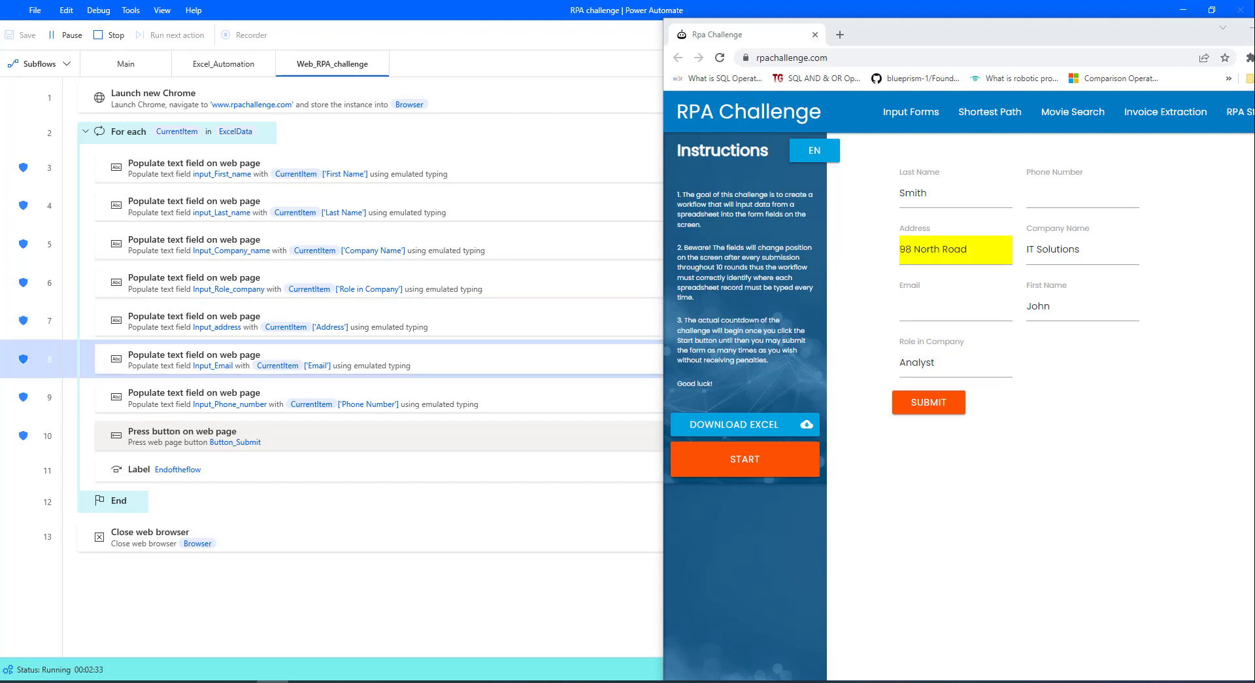
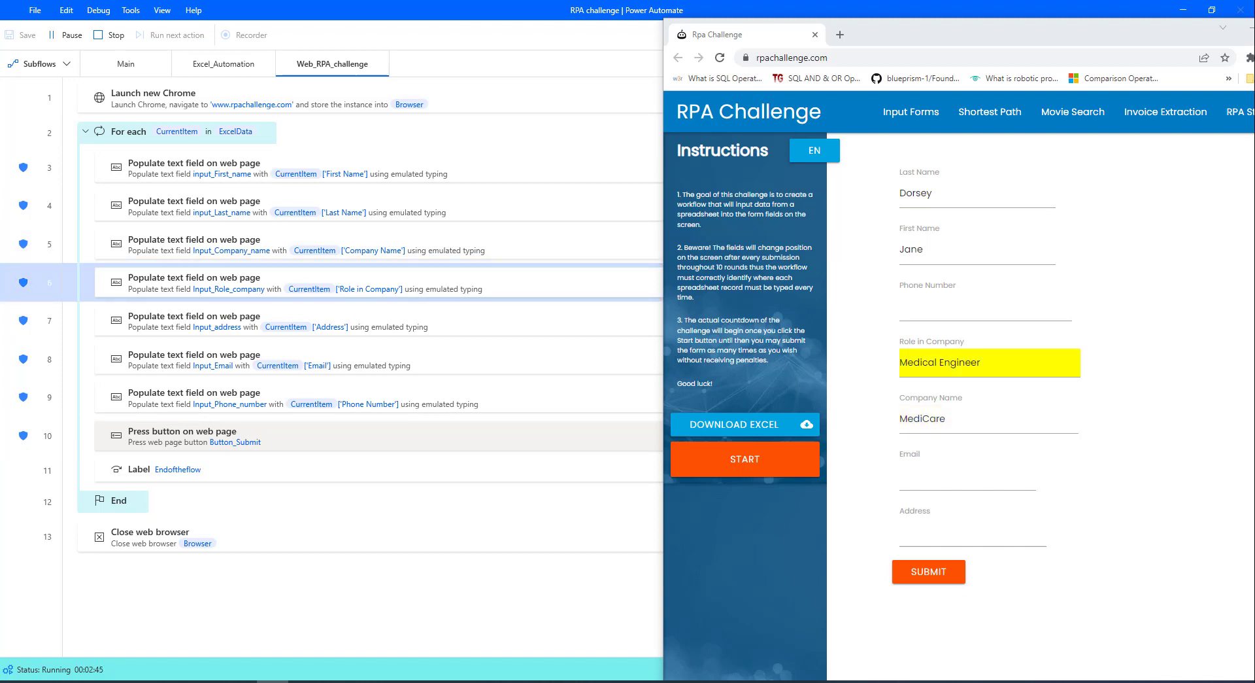
{"action": "left_click", "coordinate": [928, 570]}
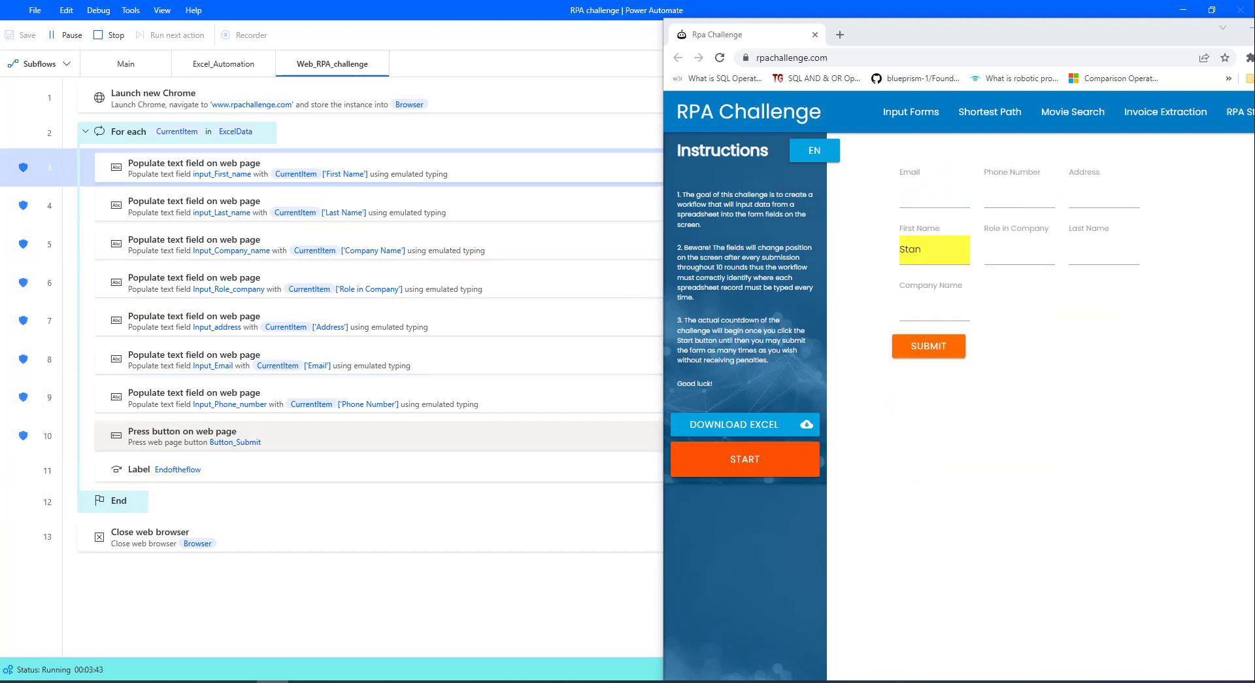
{"action": "left_click", "coordinate": [928, 346]}
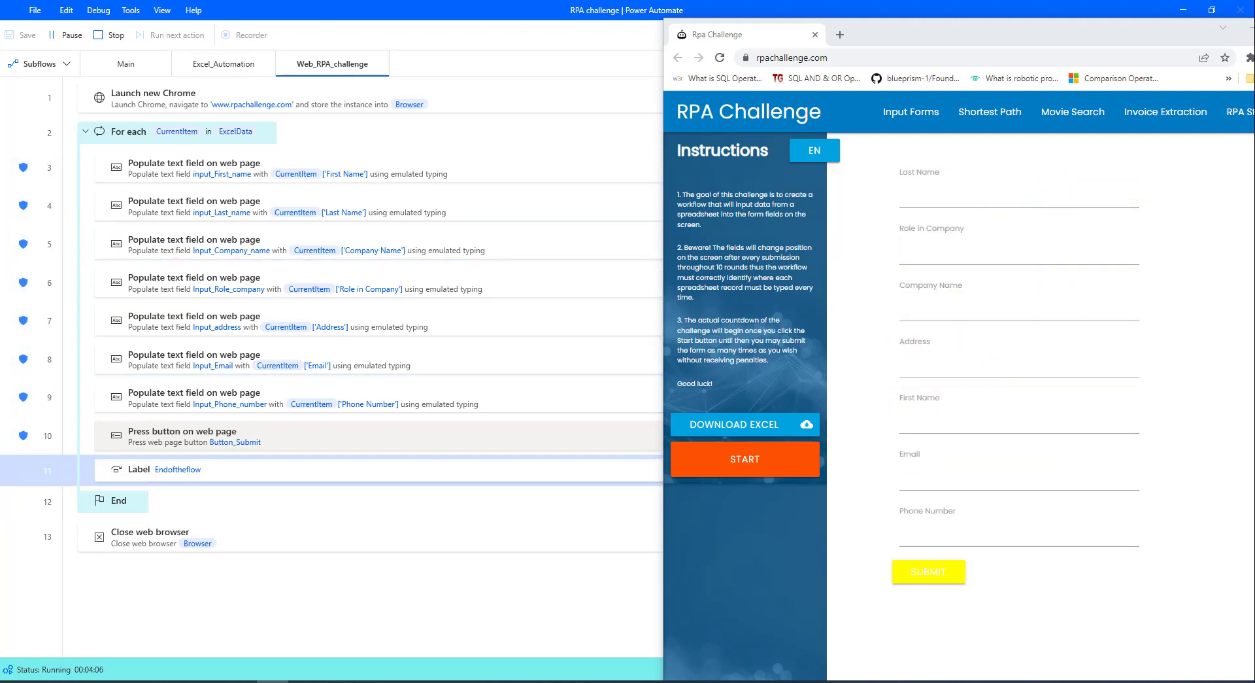